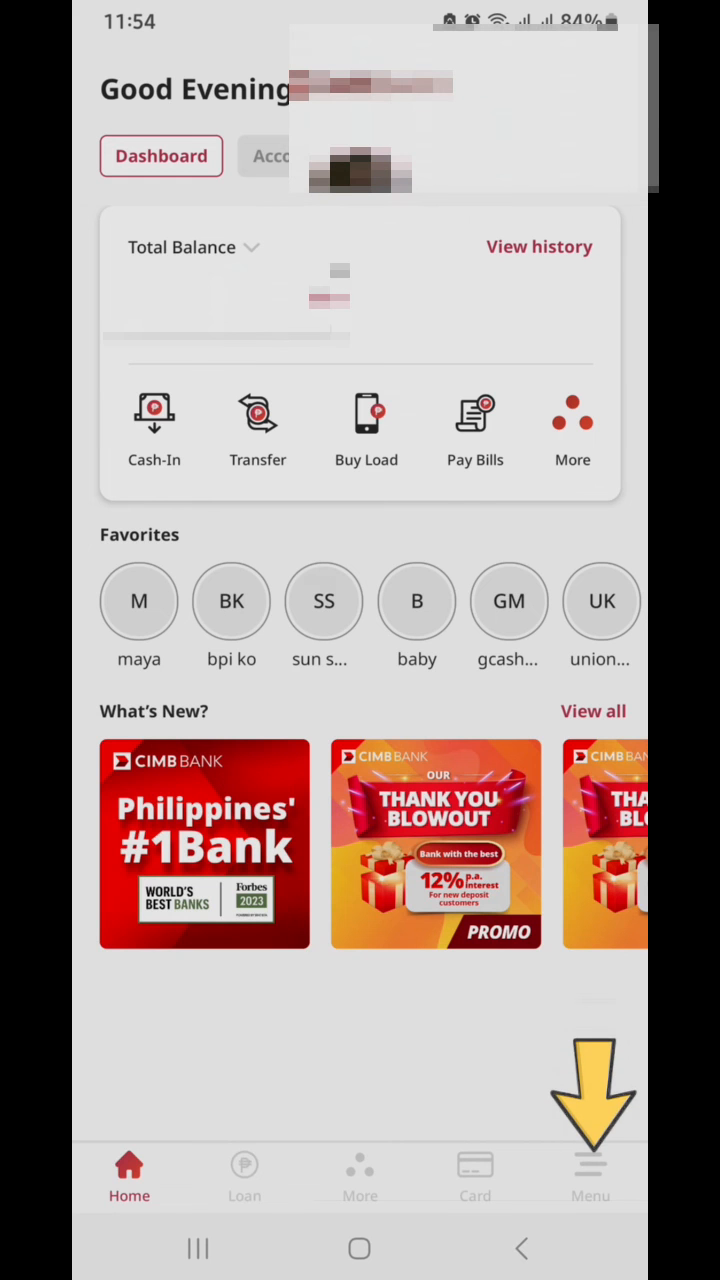
Step: Go to Menu > Security & Settings > Set or Change MPIN and bring up the keypad
{"action": "left_click", "coordinate": [590, 1175]}
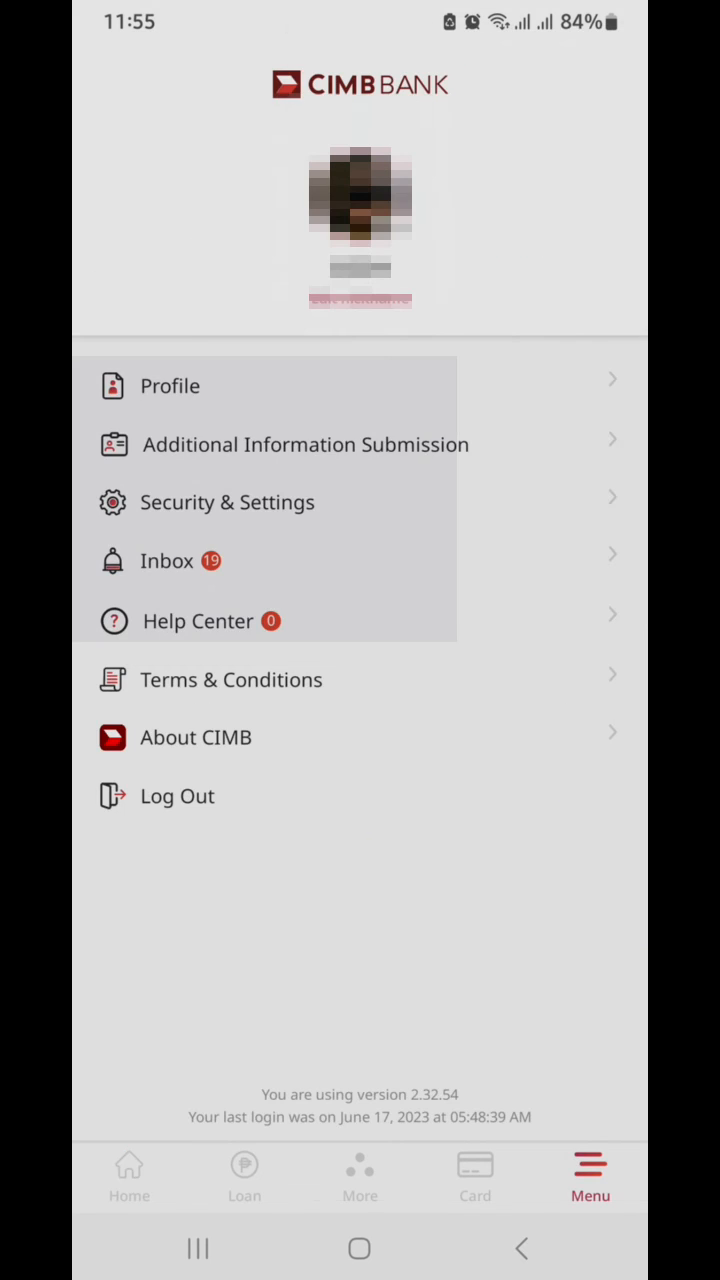
{"action": "left_click", "coordinate": [227, 502]}
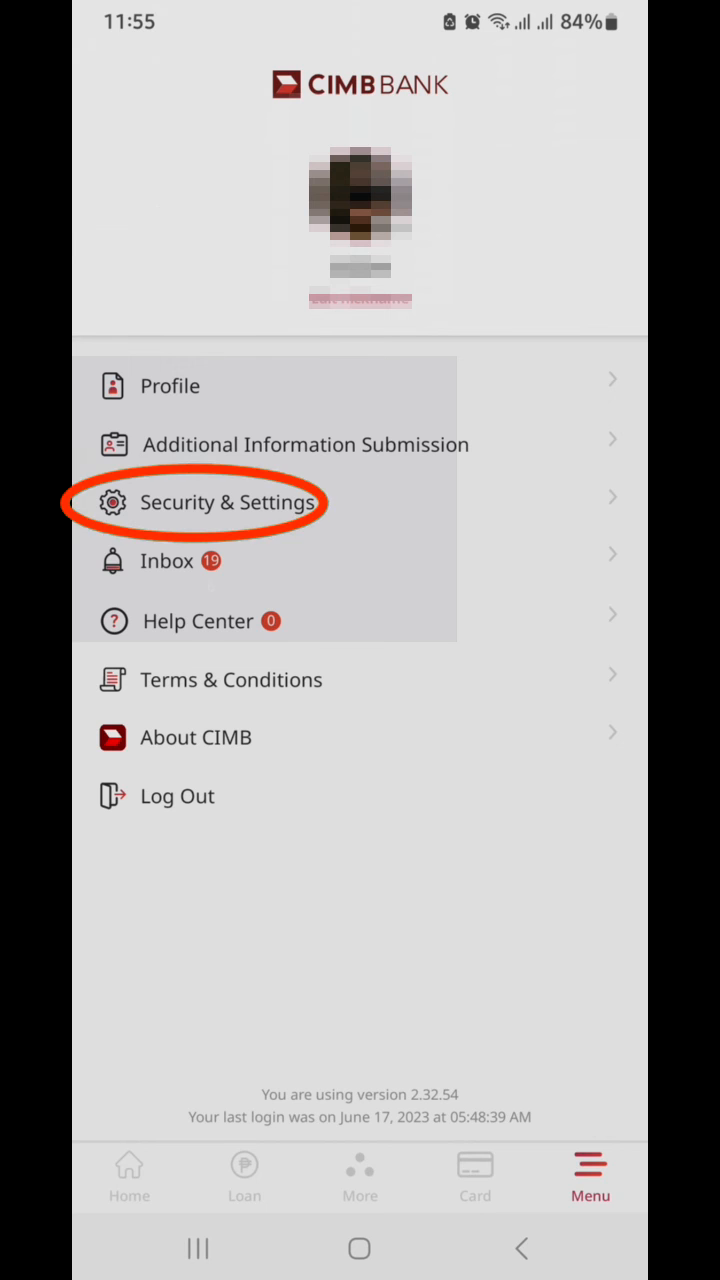
{"action": "left_click", "coordinate": [232, 502]}
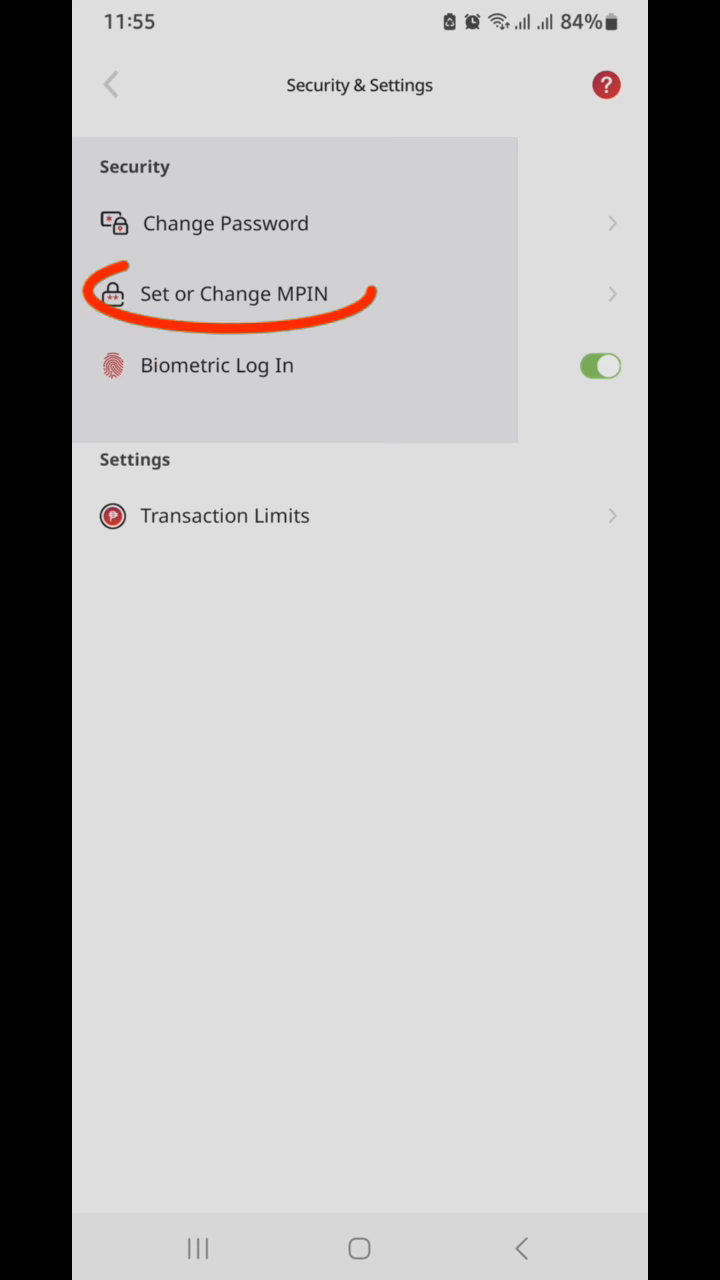
{"action": "left_click", "coordinate": [240, 293]}
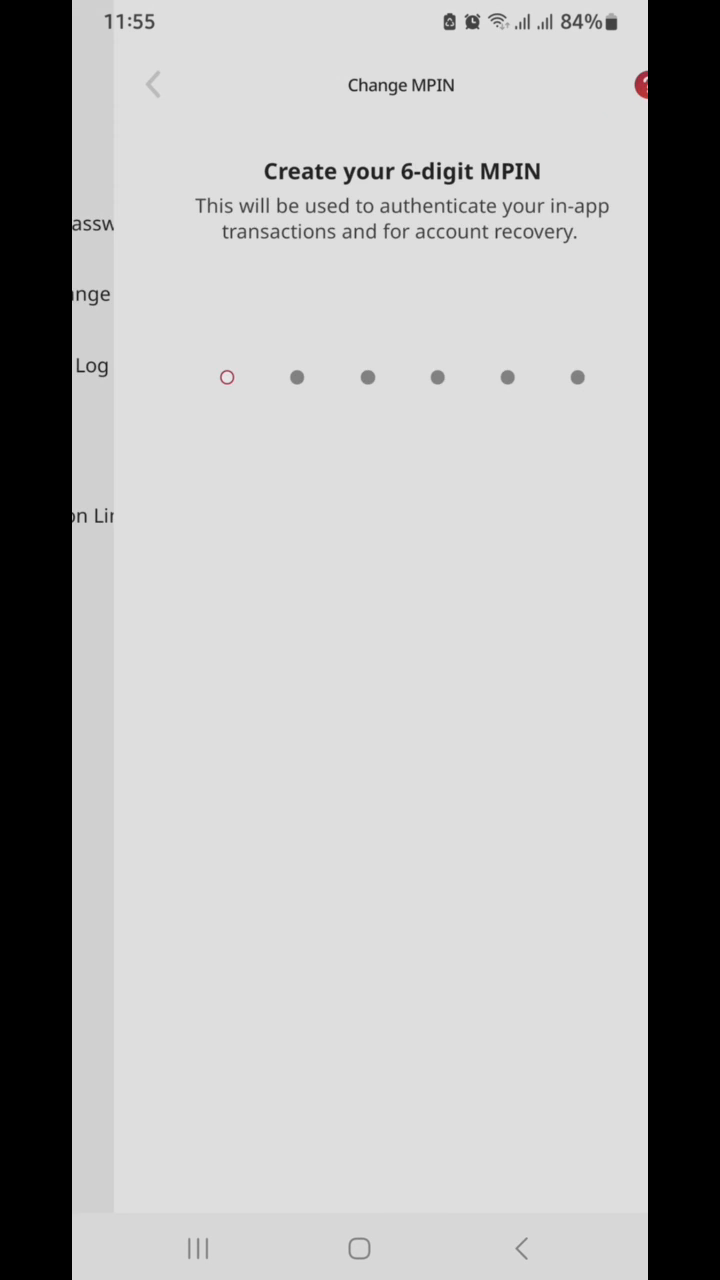
{"action": "left_click", "coordinate": [227, 377]}
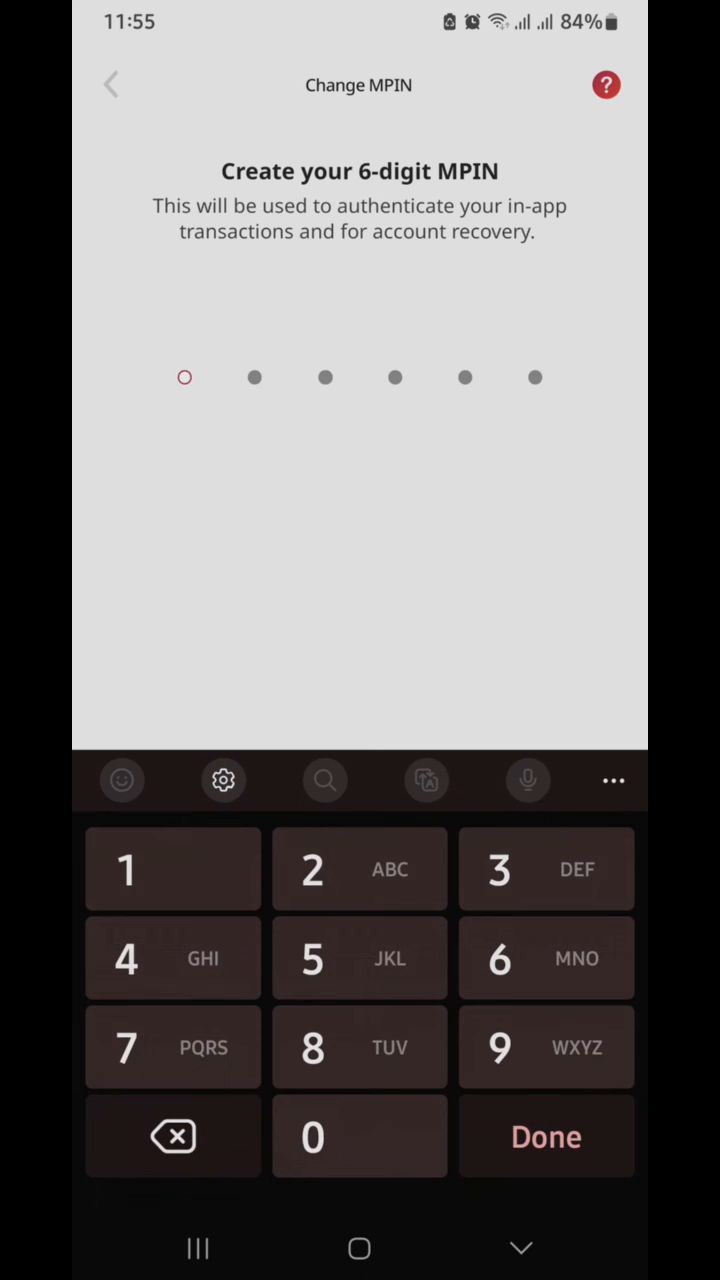